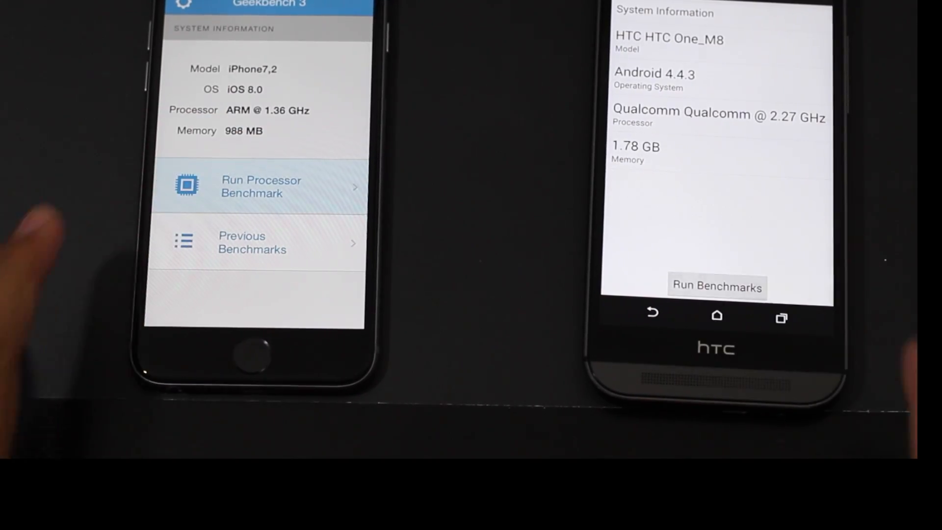
Launch the Geekbench 3 processor benchmark simultaneously on the iPhone 6 and the HTC One M8.
{"action": "left_click", "coordinate": [261, 186]}
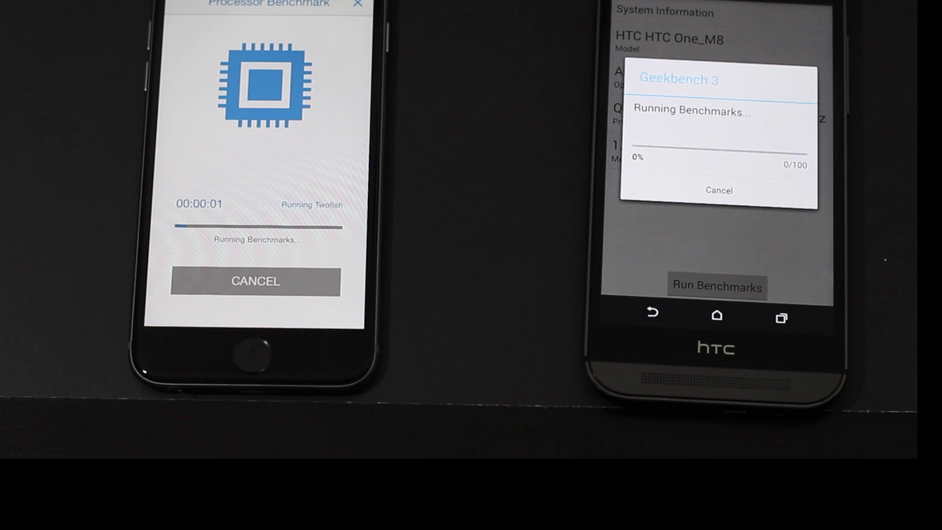